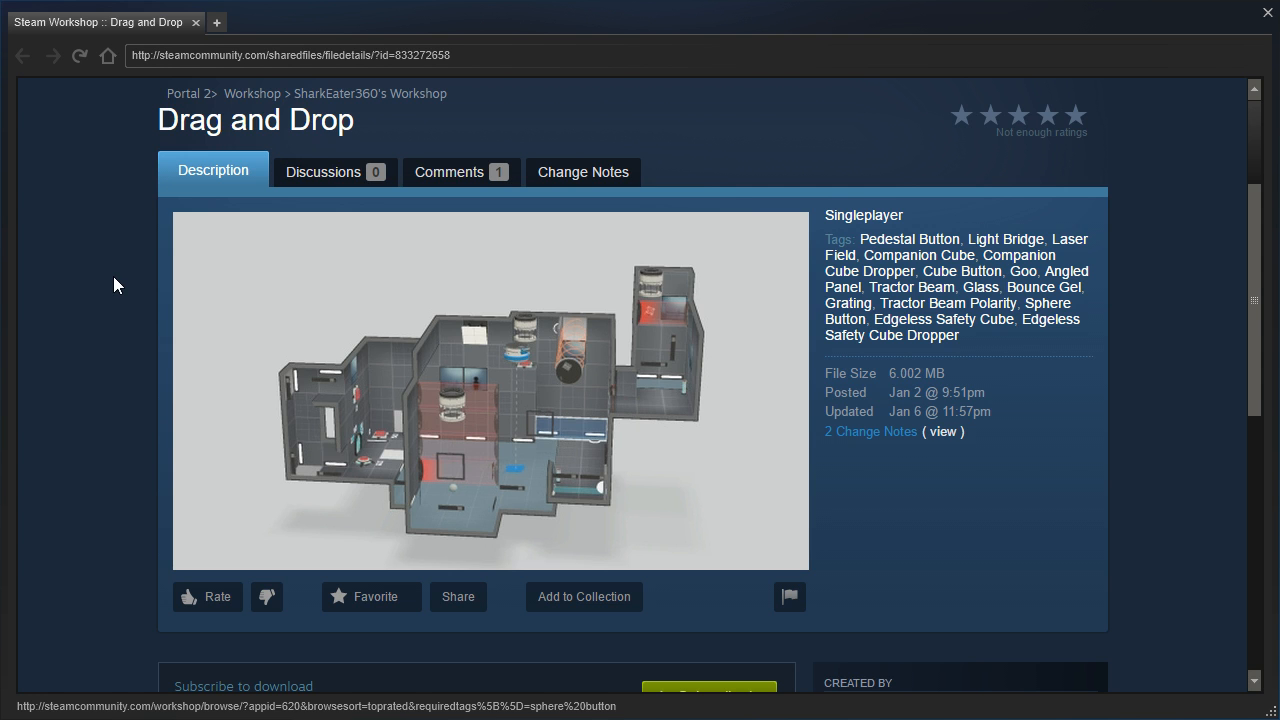
mouse_move(948, 418)
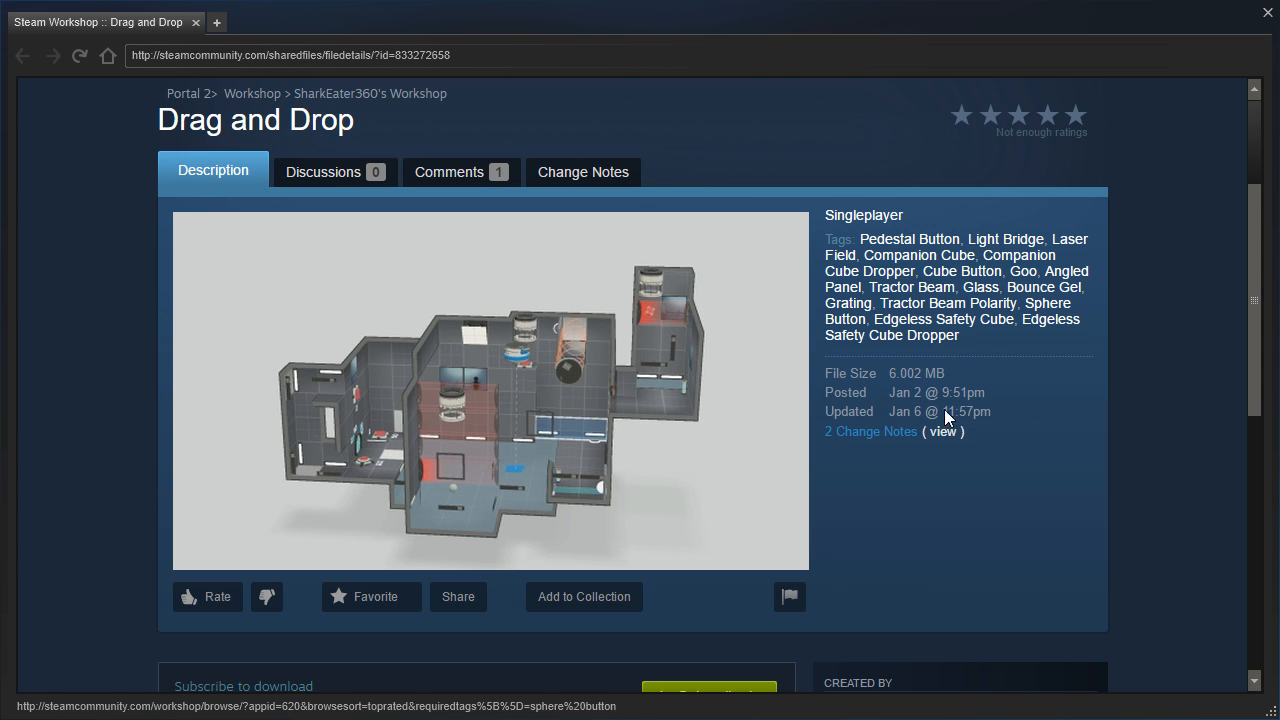
Step: Look around the tractor-beam funnel room and fire a portal toward the ceiling shaft
scroll(down, 3)
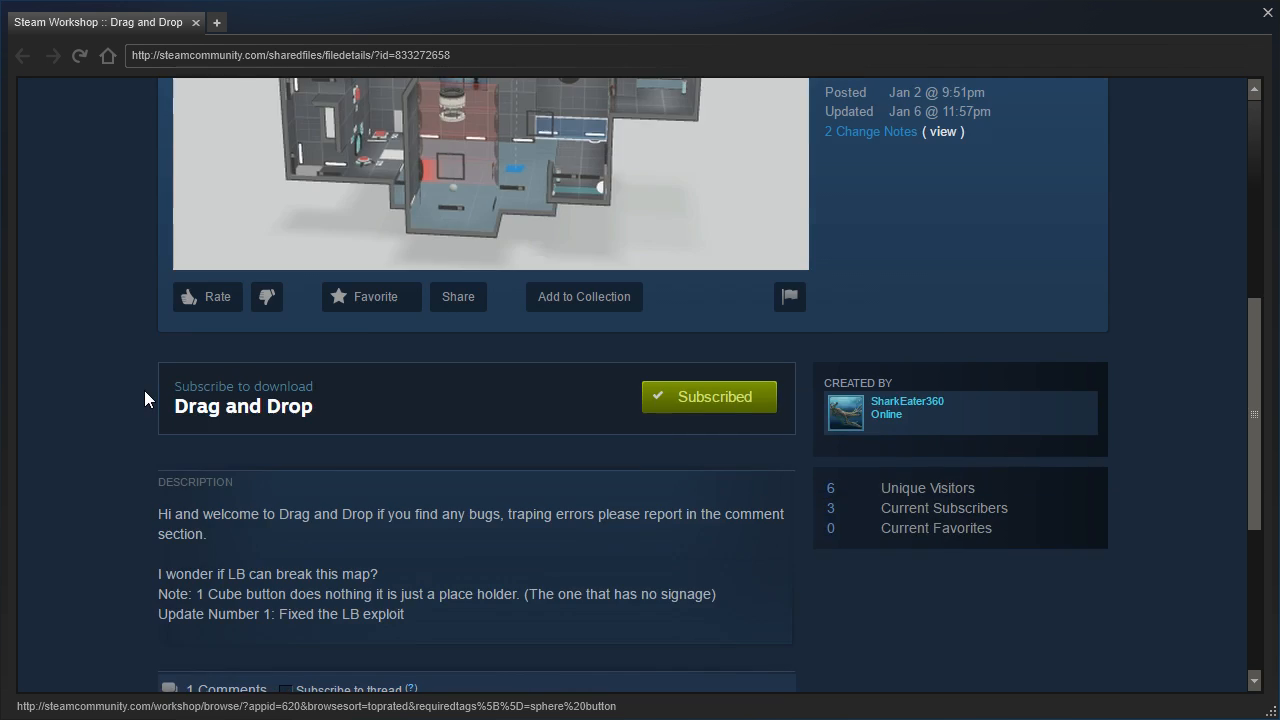
scroll(down, 3)
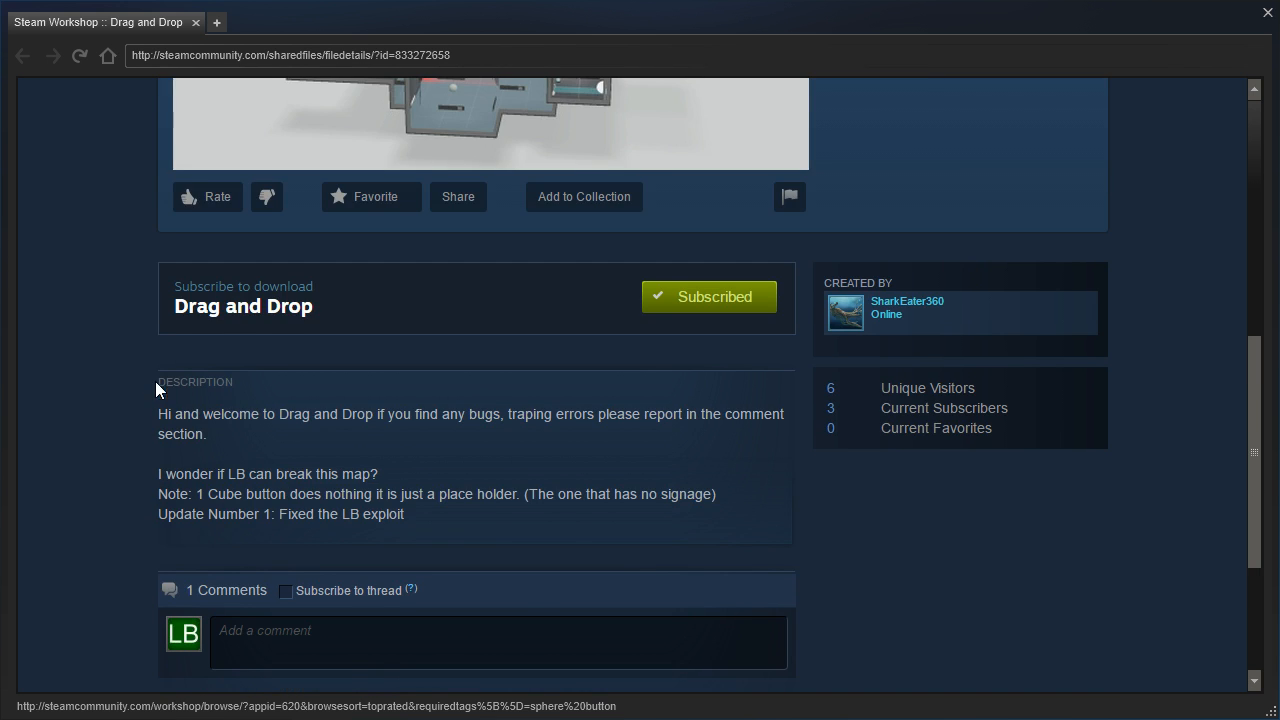
mouse_move(122, 447)
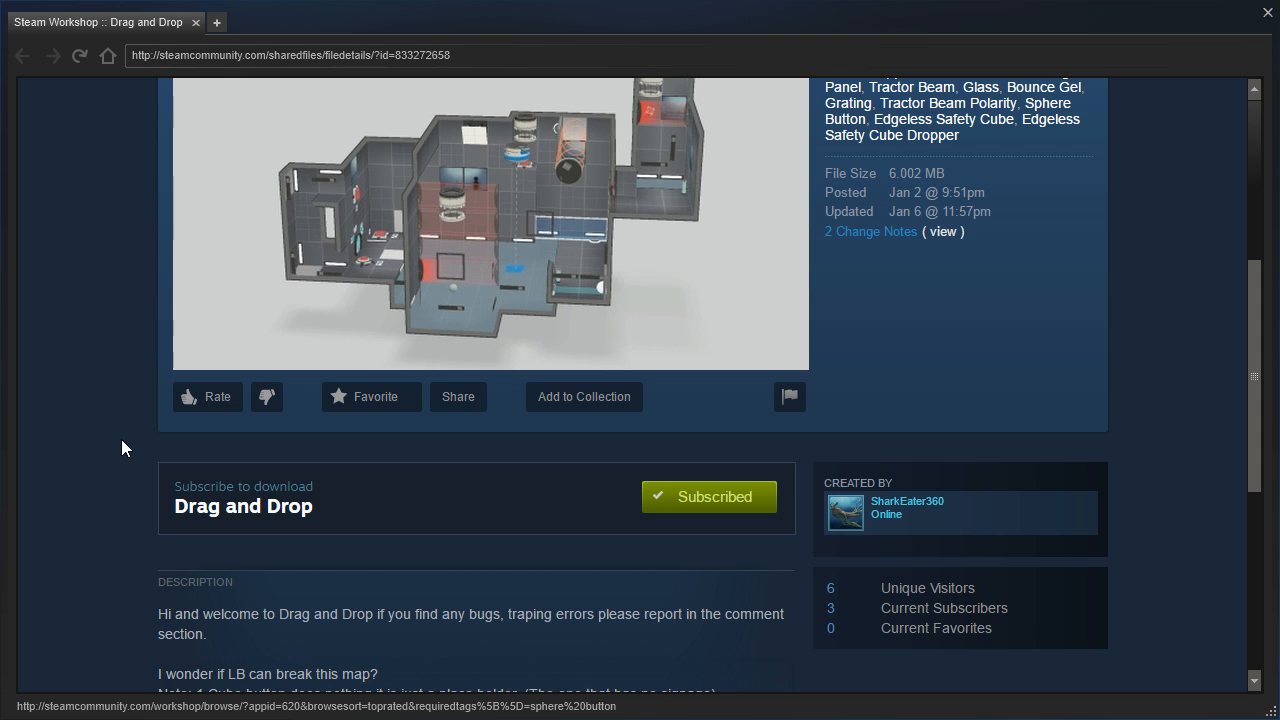
mouse_move(531, 172)
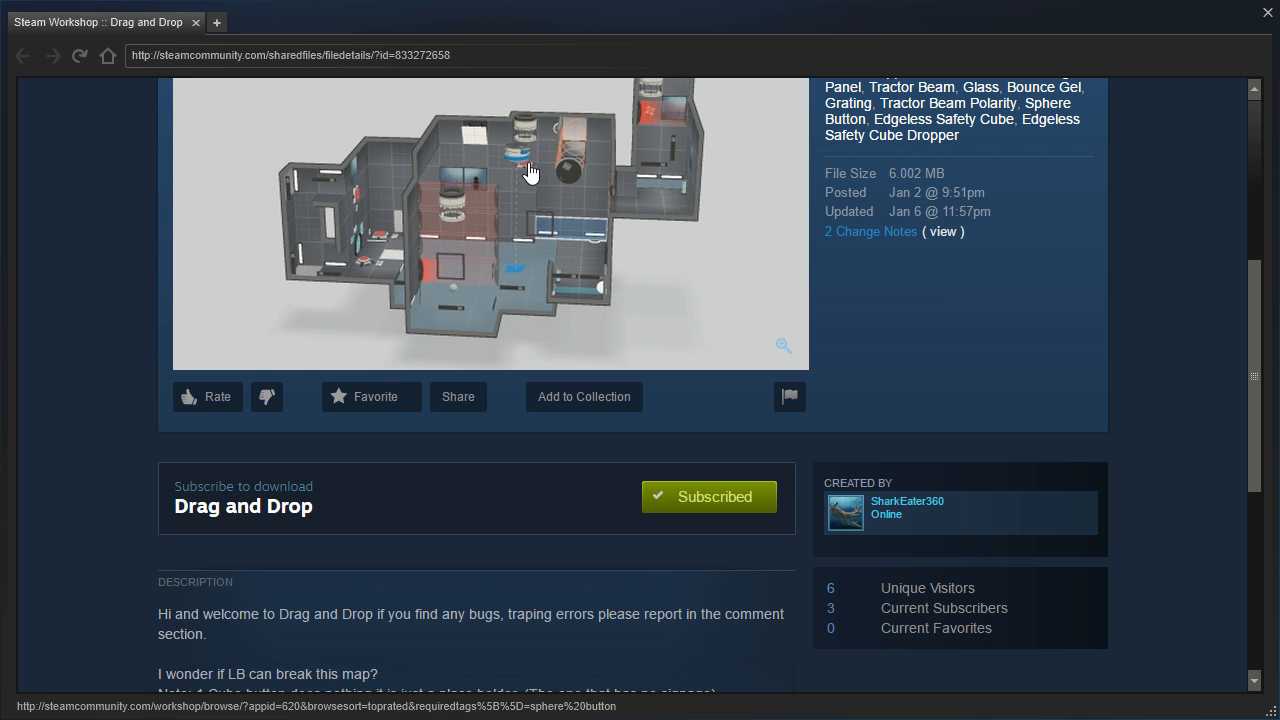
scroll(down, 3)
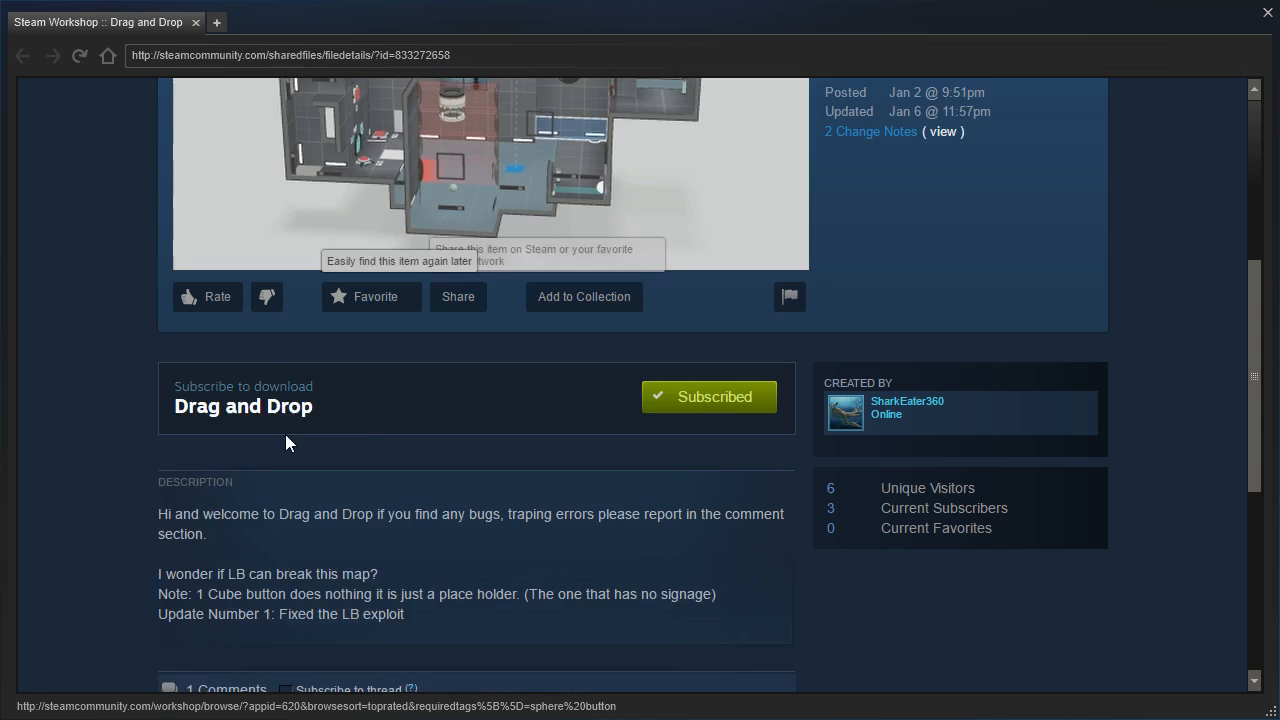
scroll(down, 3)
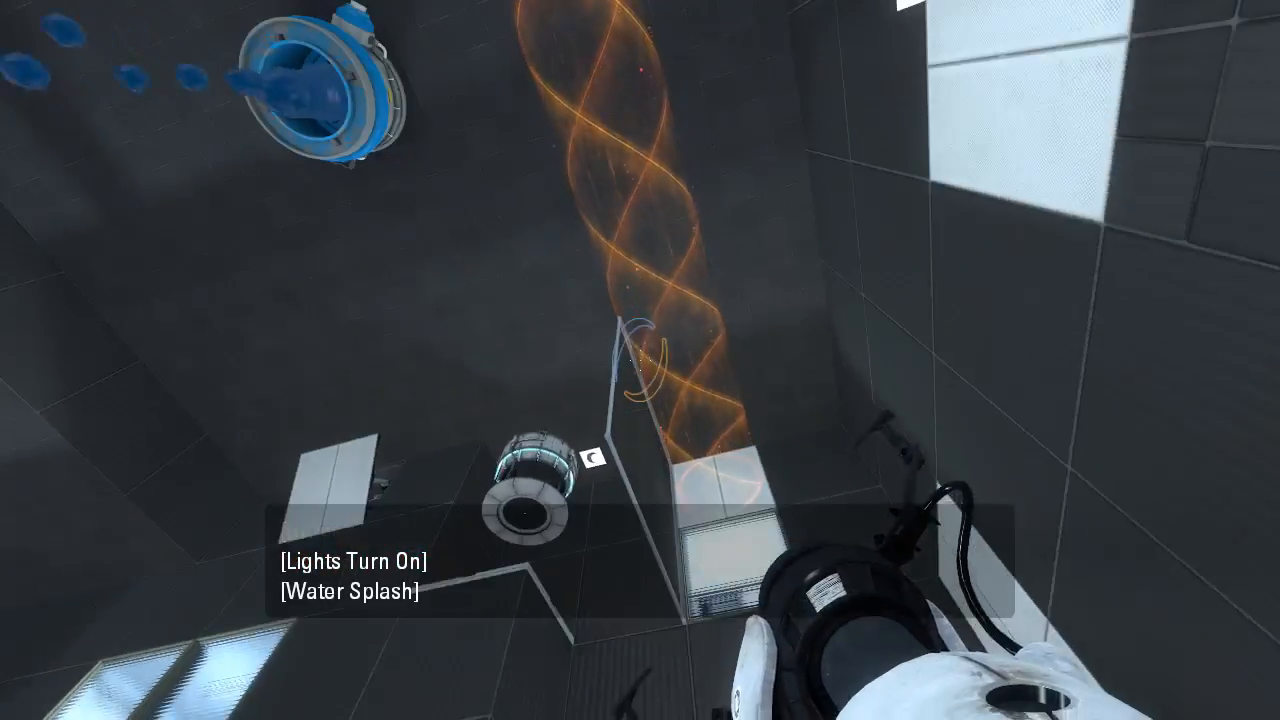
click(640, 360)
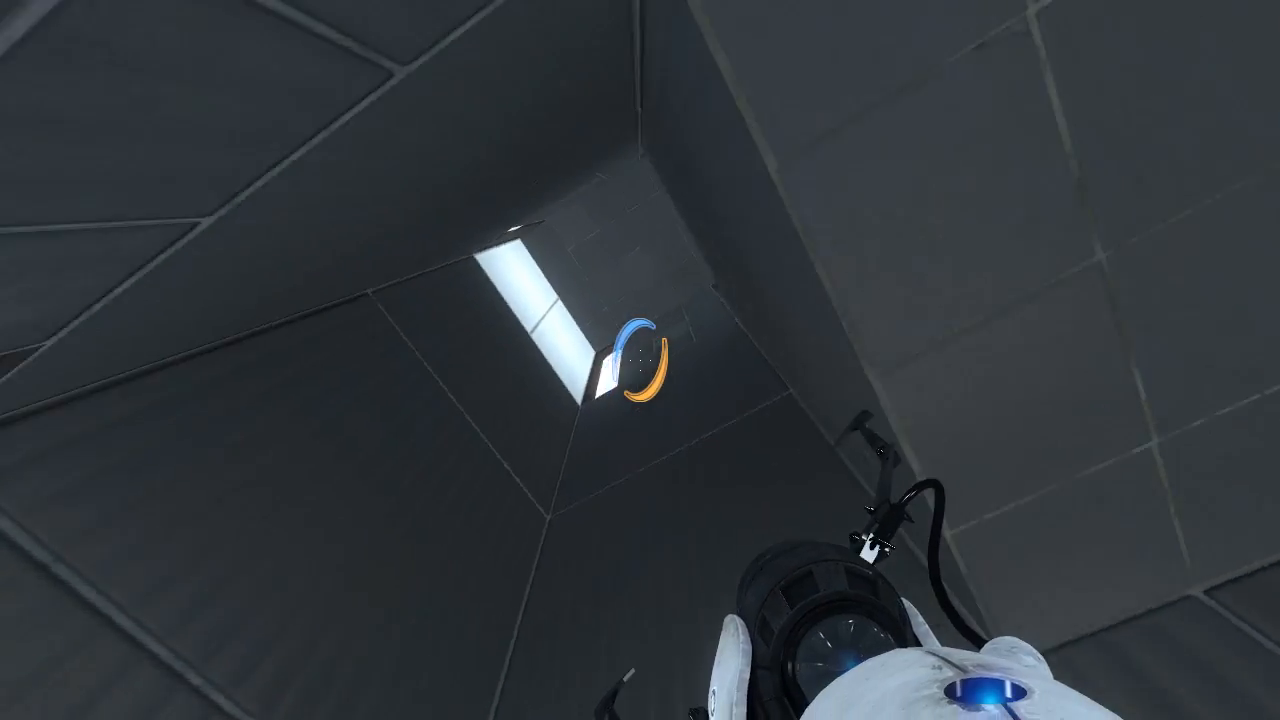
Step: Fire a portal onto the white panel so the hard light bridge spans the goo floor
click(640, 360)
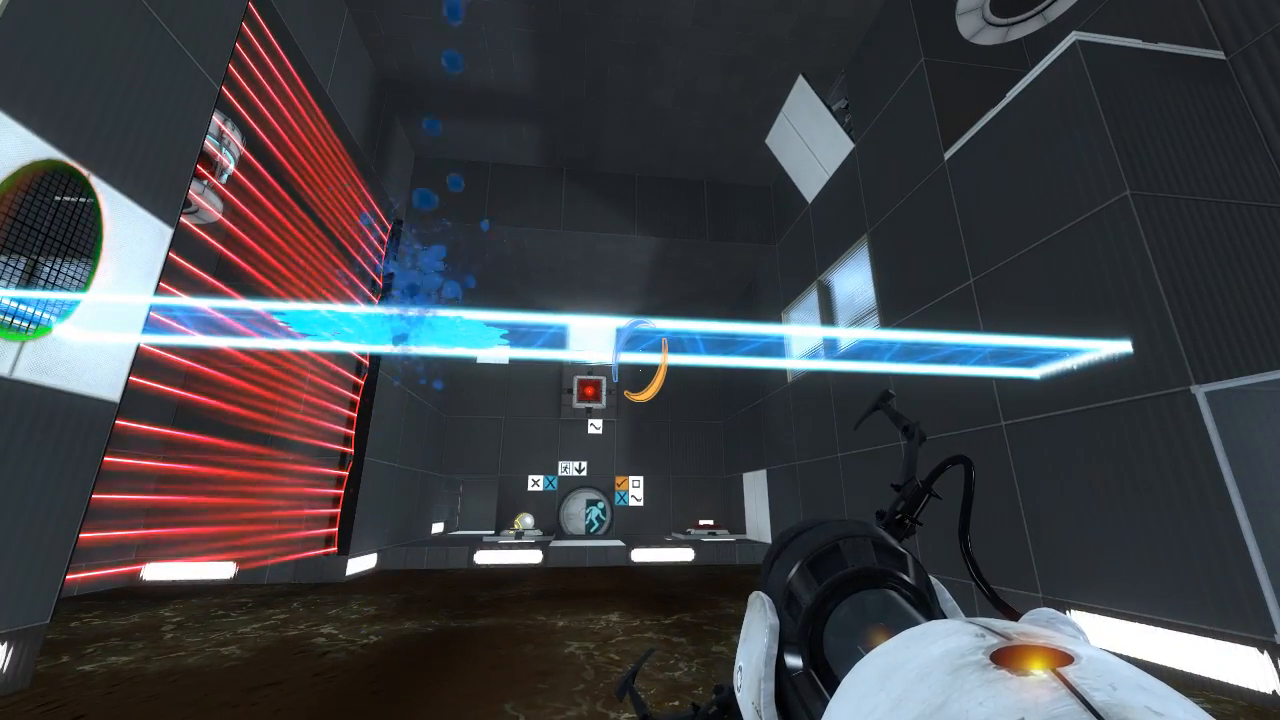
mouse_move(640, 360)
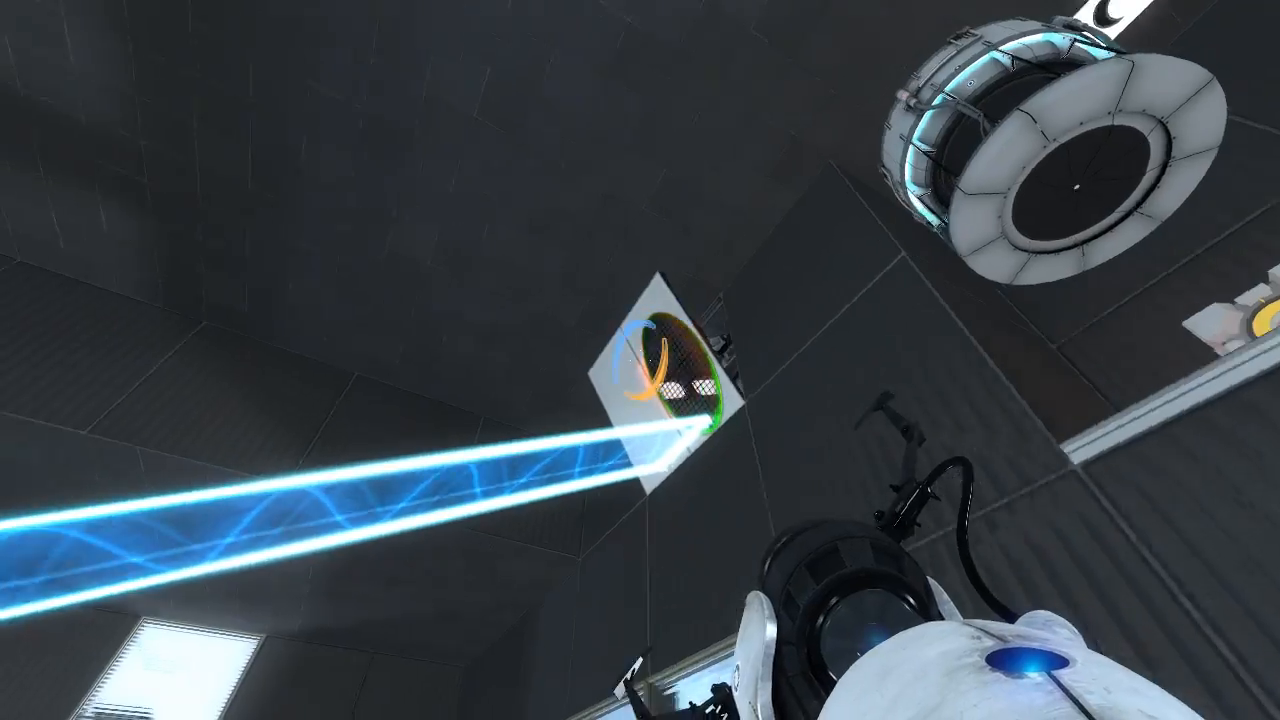
mouse_move(640, 360)
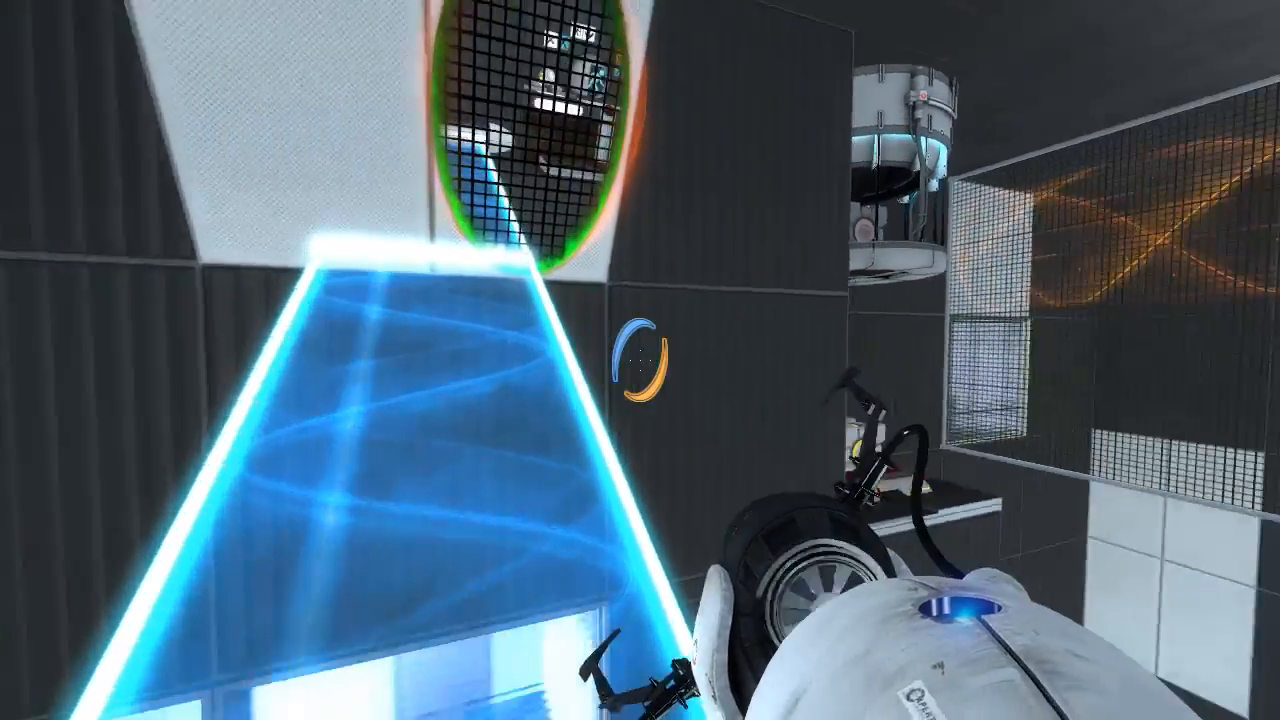
mouse_move(640, 360)
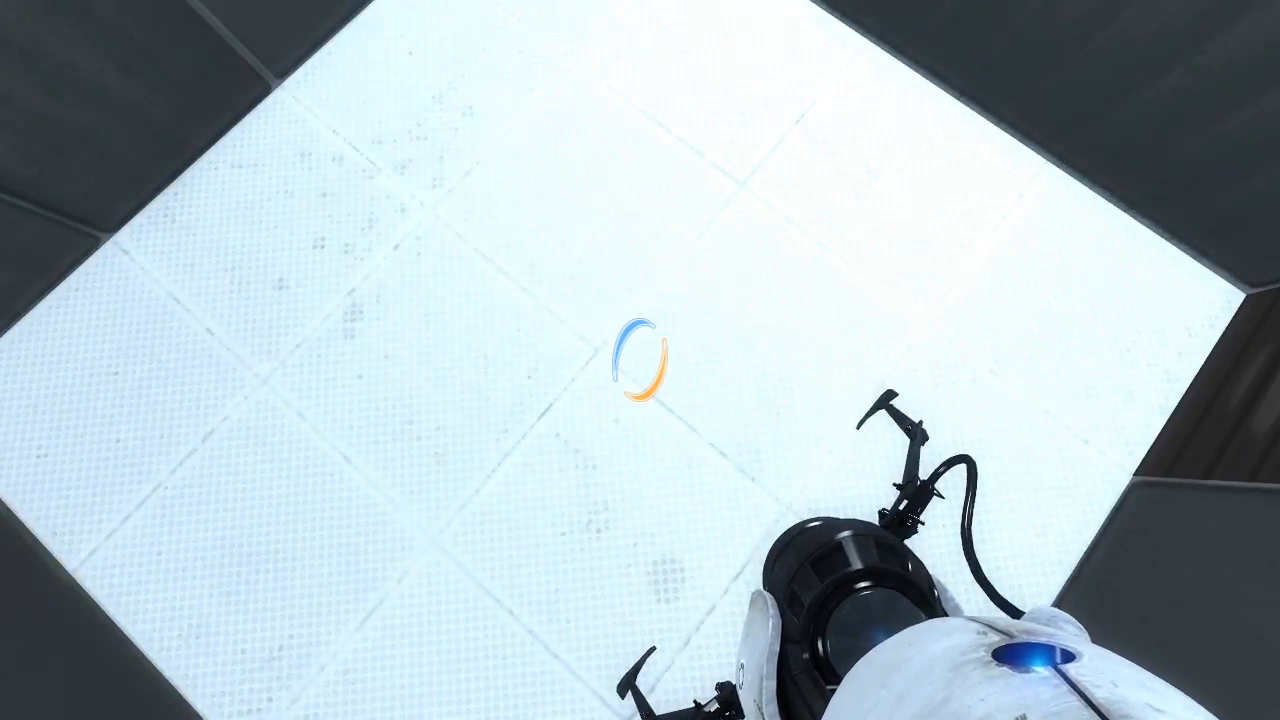
Step: Shoot an orange portal onto the white panels next to the exit door
click(640, 360)
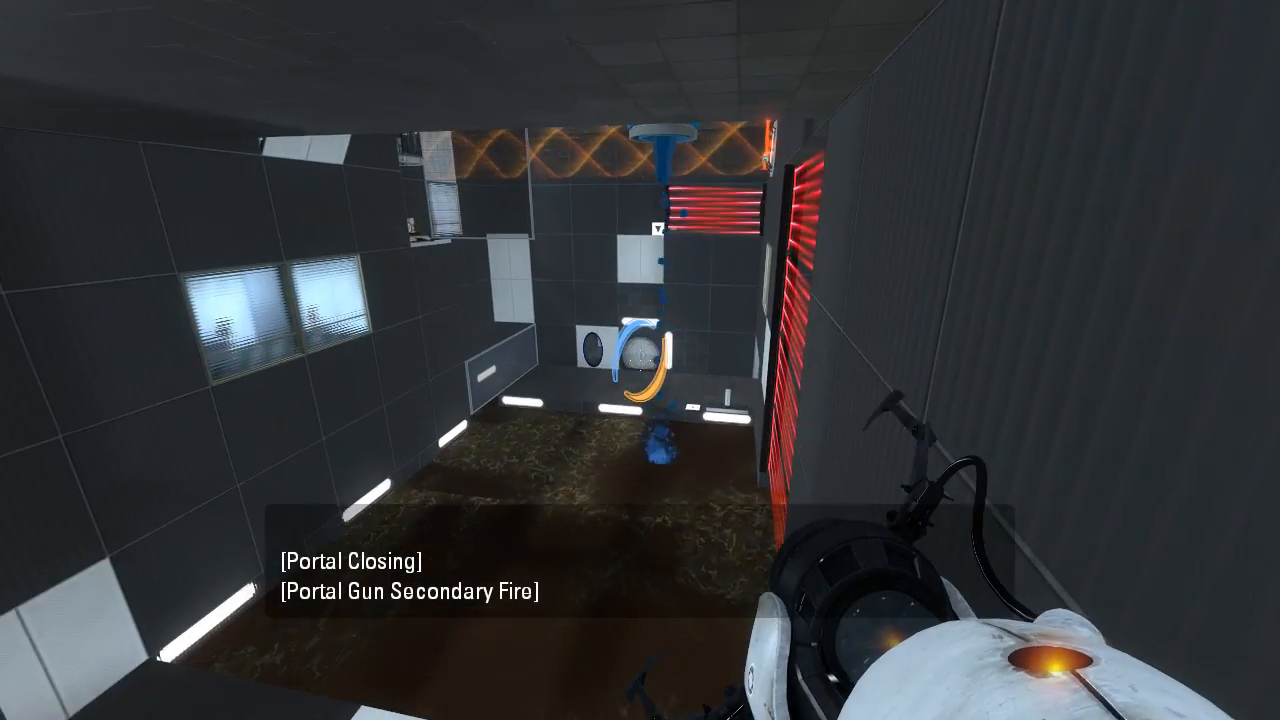
click(640, 360)
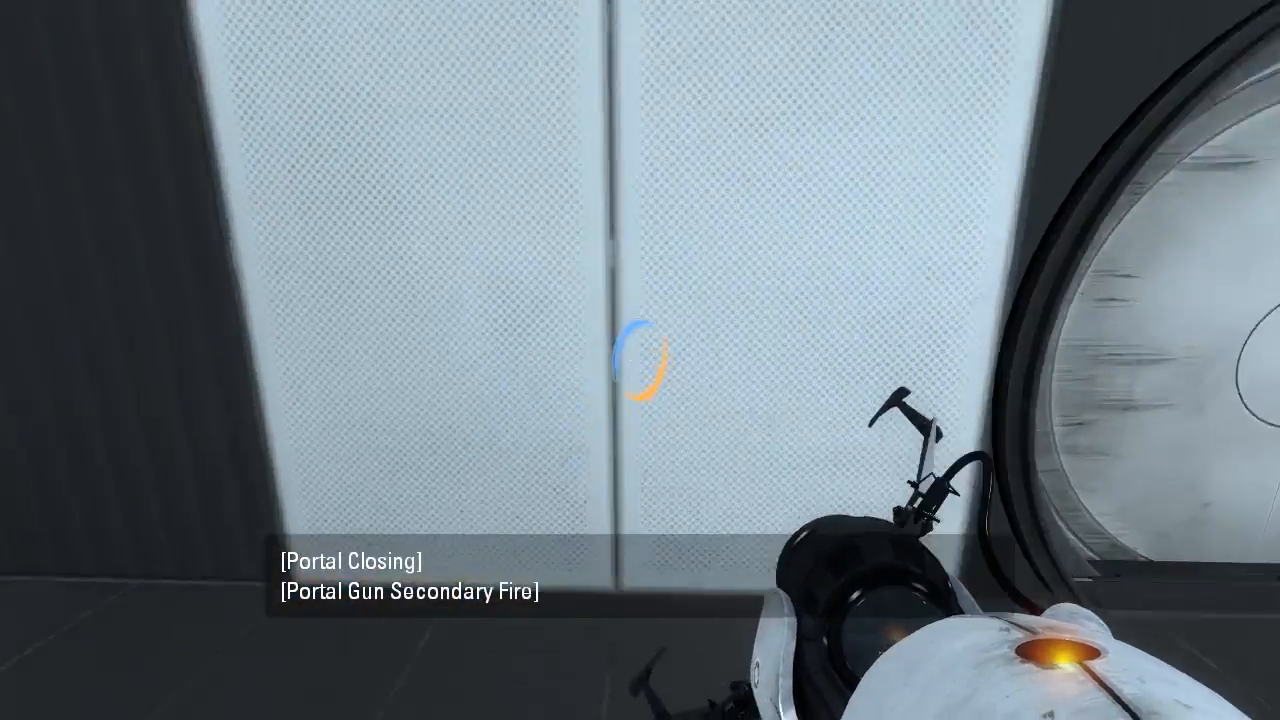
Step: Fire two portals to redirect the light bridge past the laser grid to the shaft
click(640, 360)
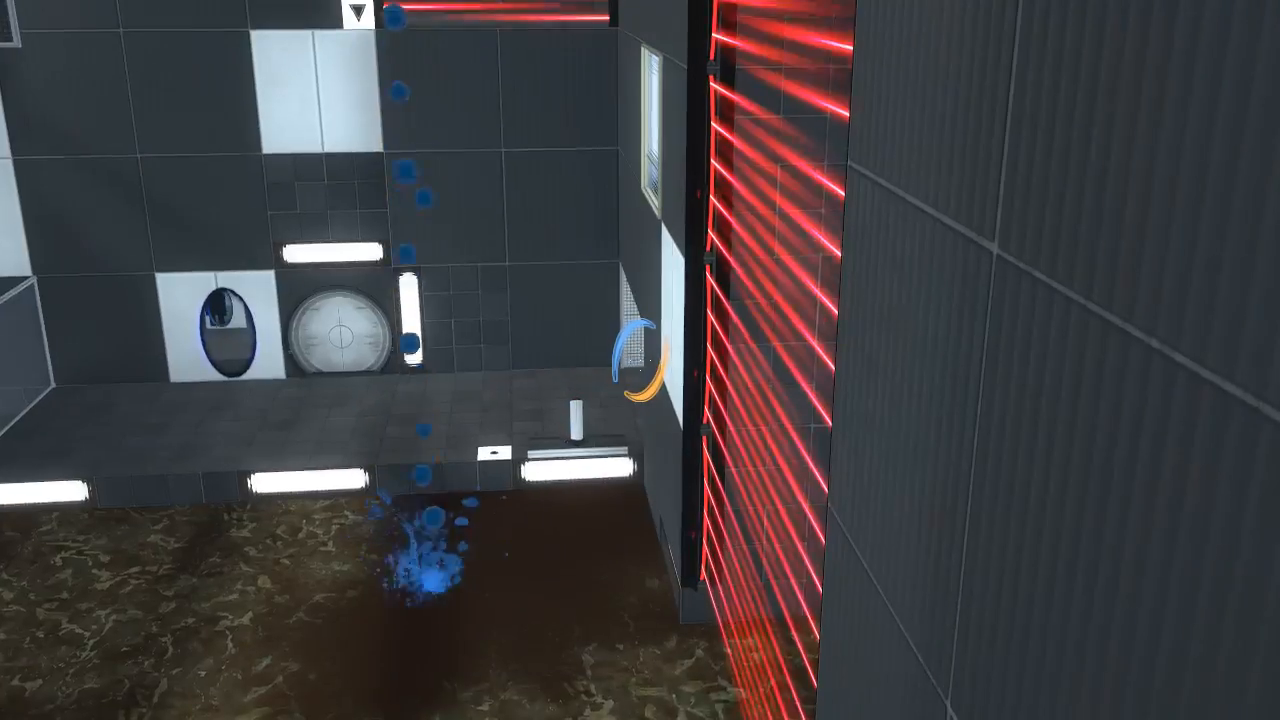
click(640, 360)
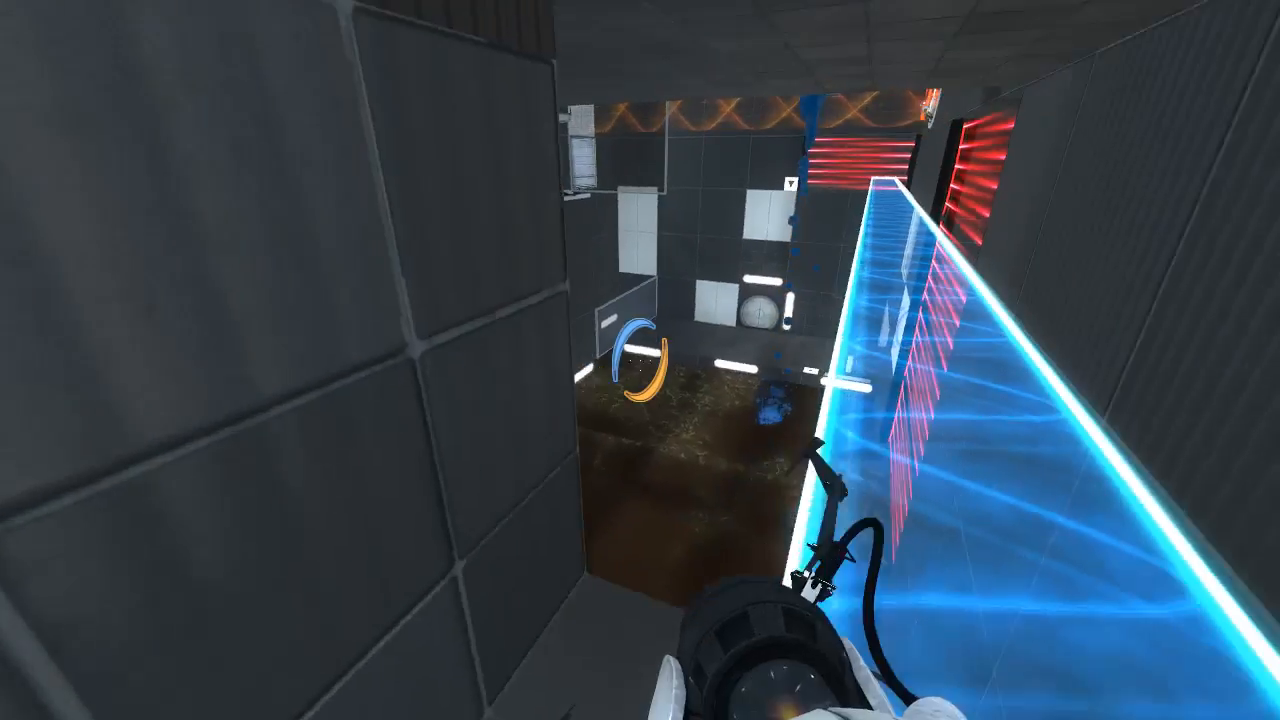
mouse_move(640, 360)
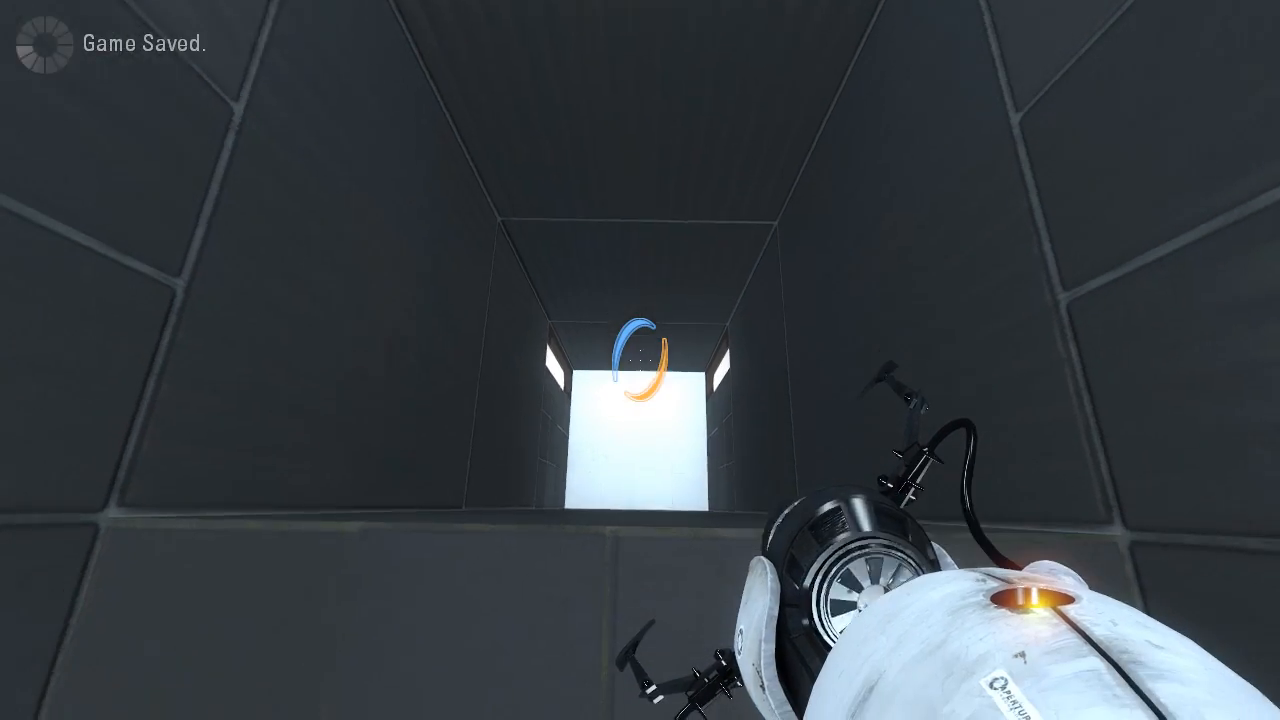
Step: Fire a portal up the shaft to re-route the light bridge across the goo pit
click(640, 360)
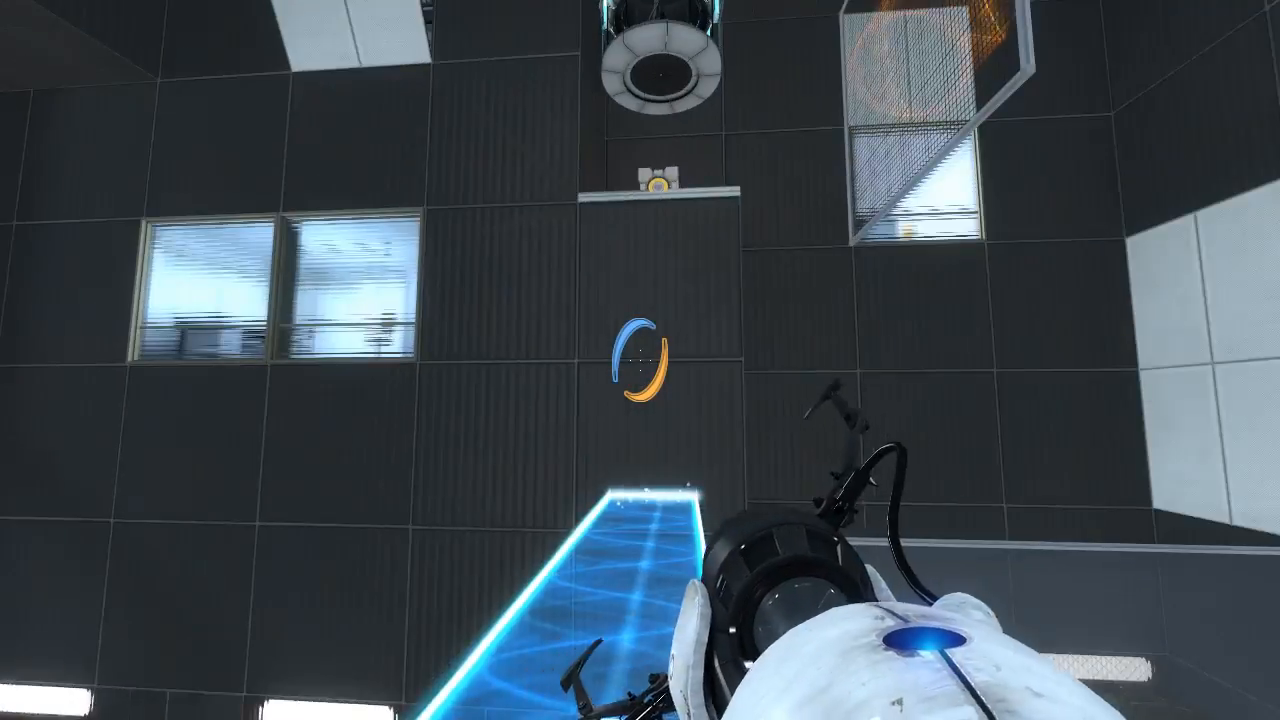
mouse_move(640, 360)
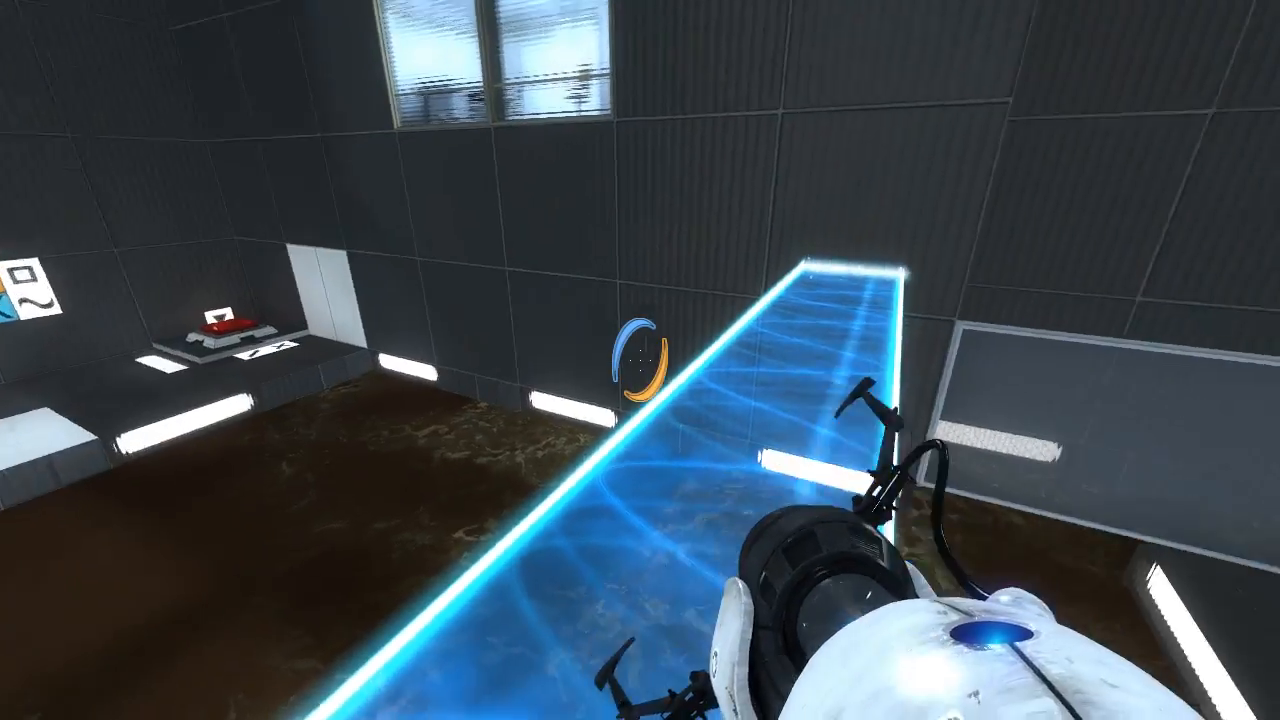
mouse_move(640, 360)
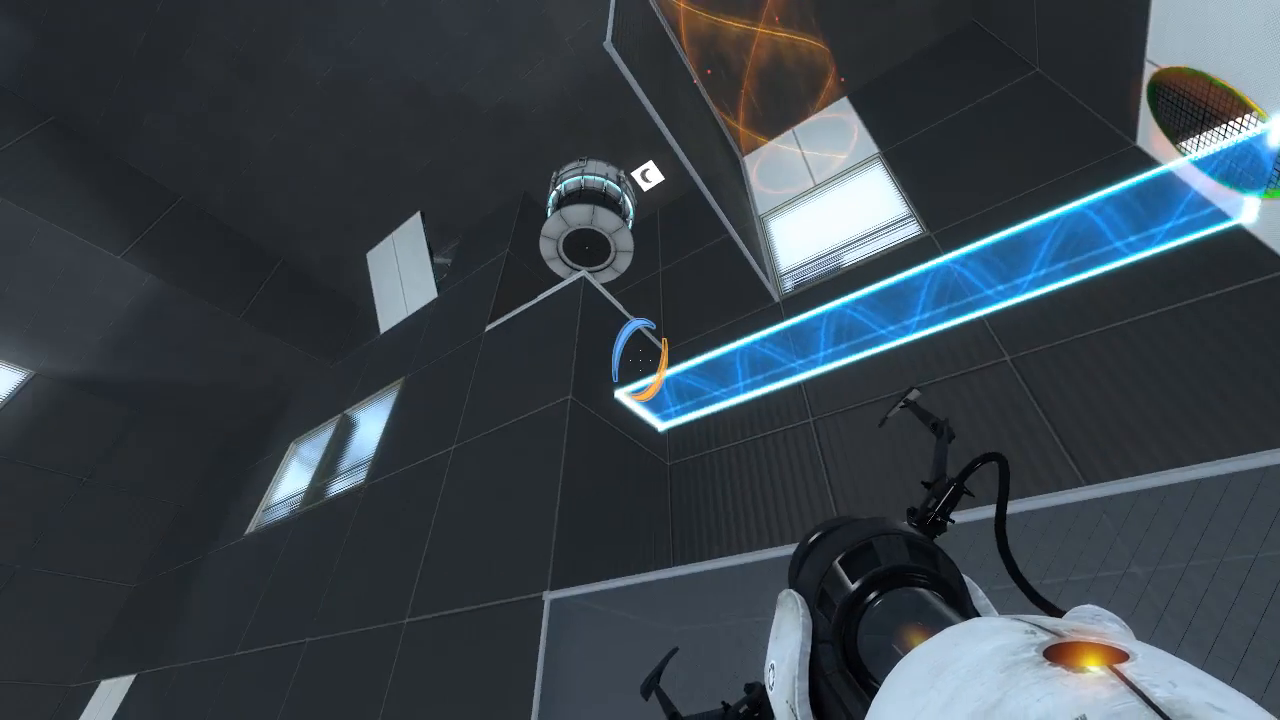
mouse_move(640, 360)
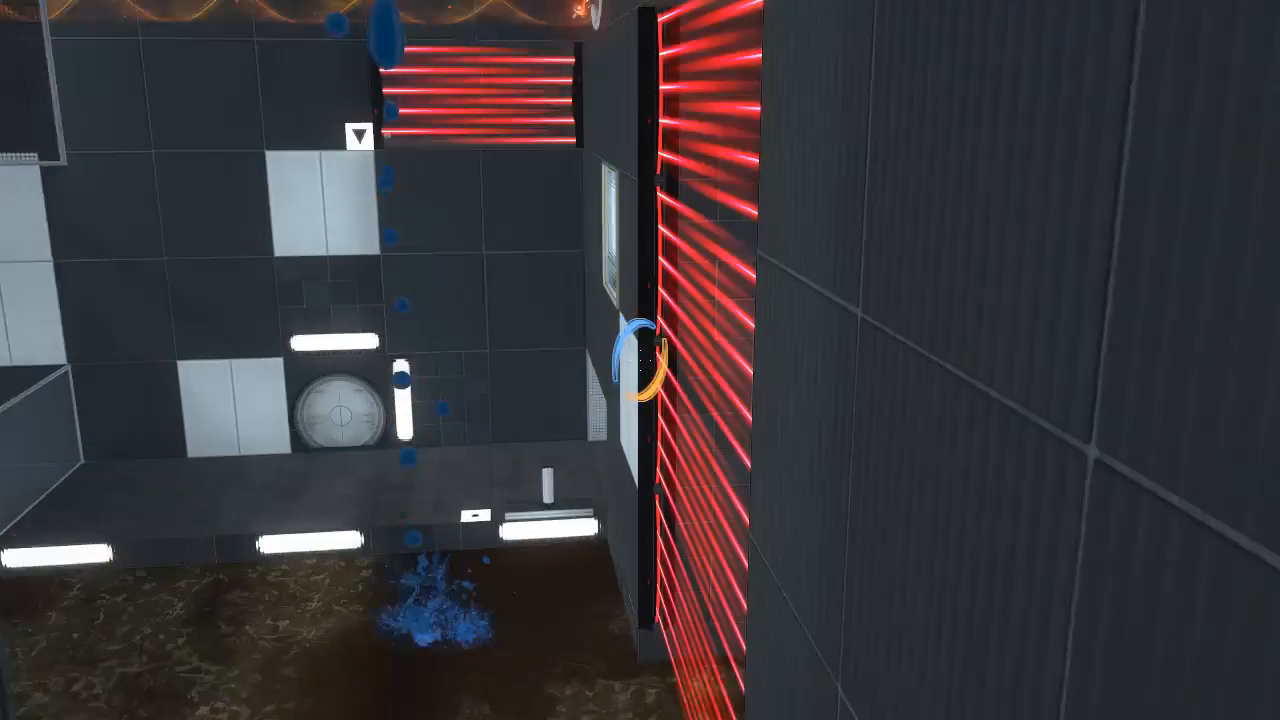
Step: Shoot two portals extending the light bridge along the laser grid to the glass-edged ledge
click(640, 360)
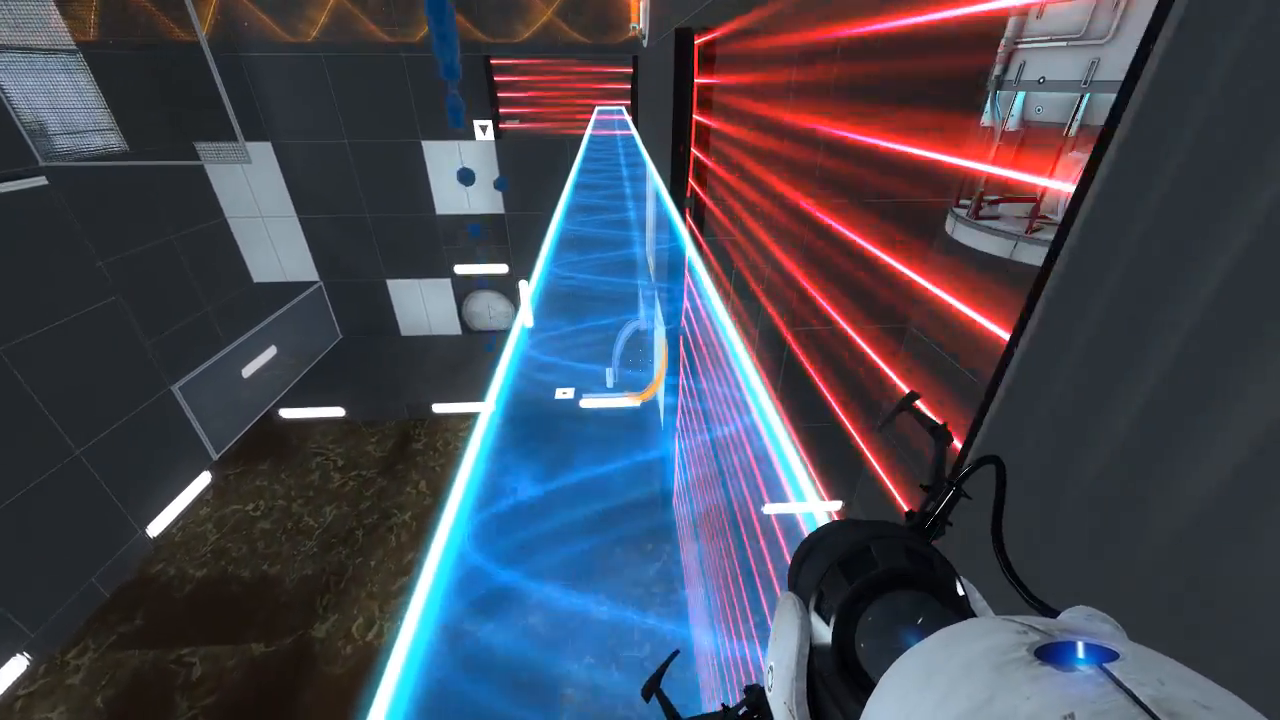
mouse_move(640, 360)
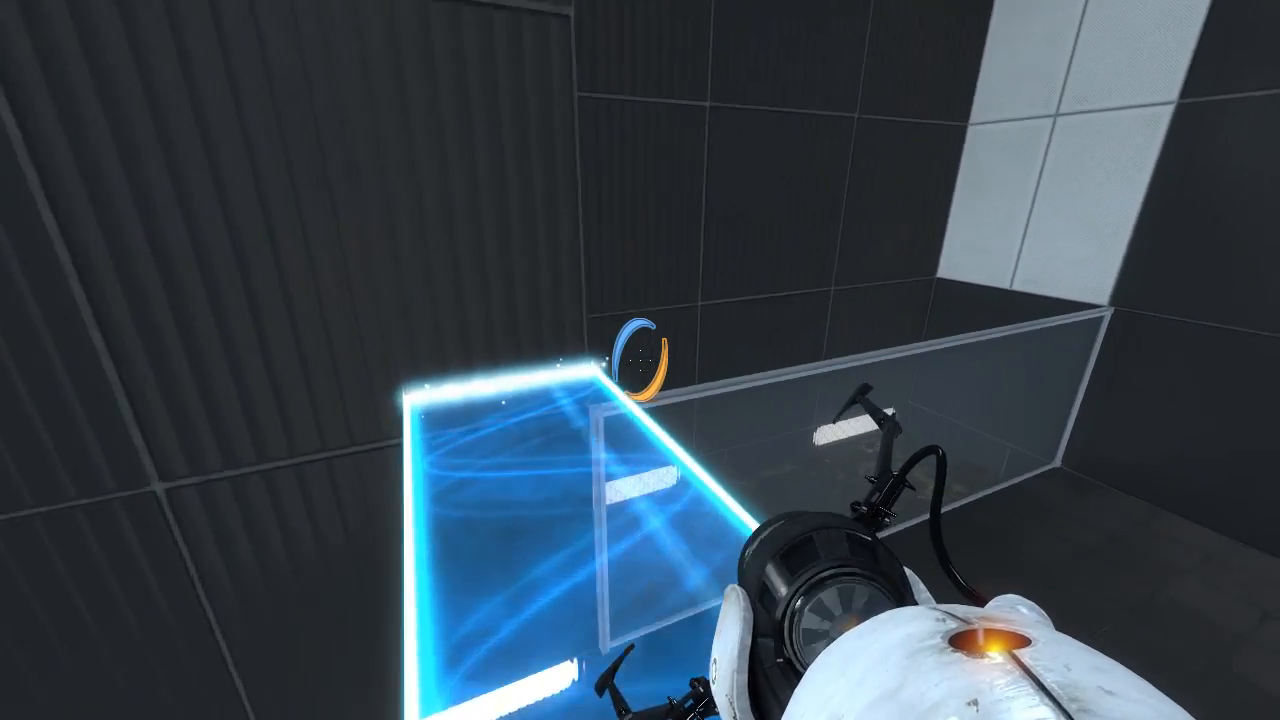
click(640, 360)
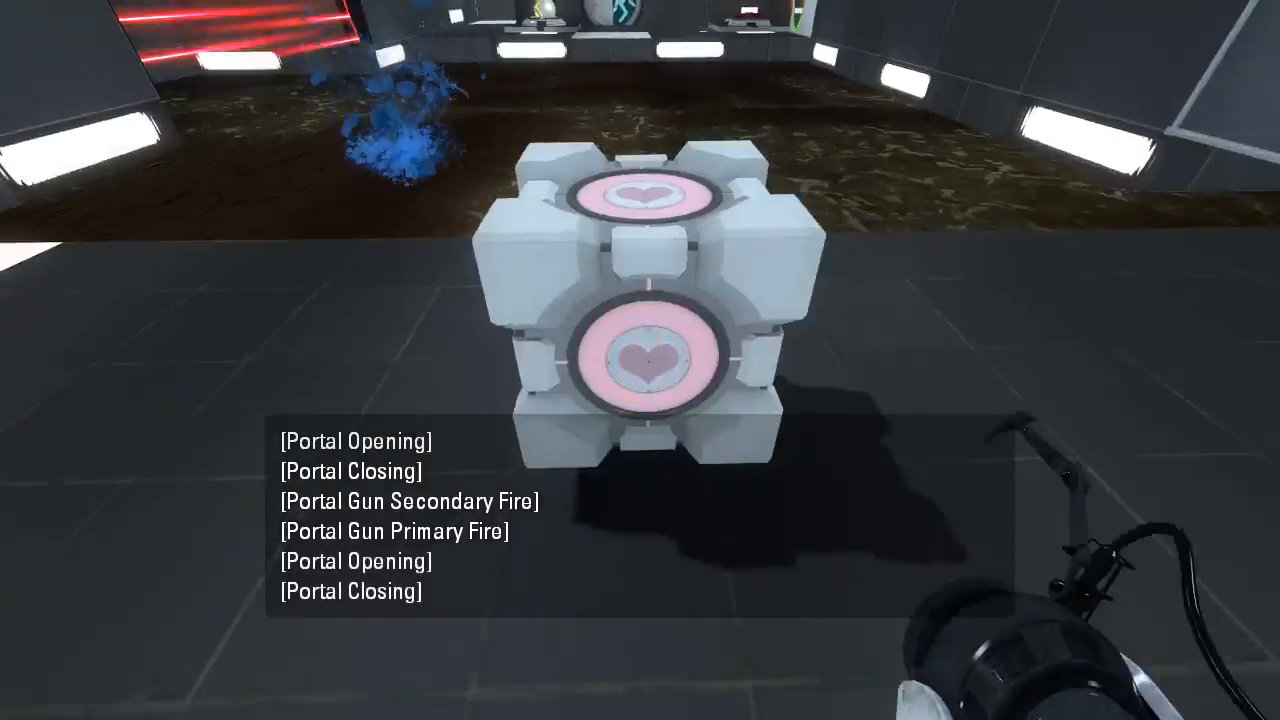
mouse_move(640, 360)
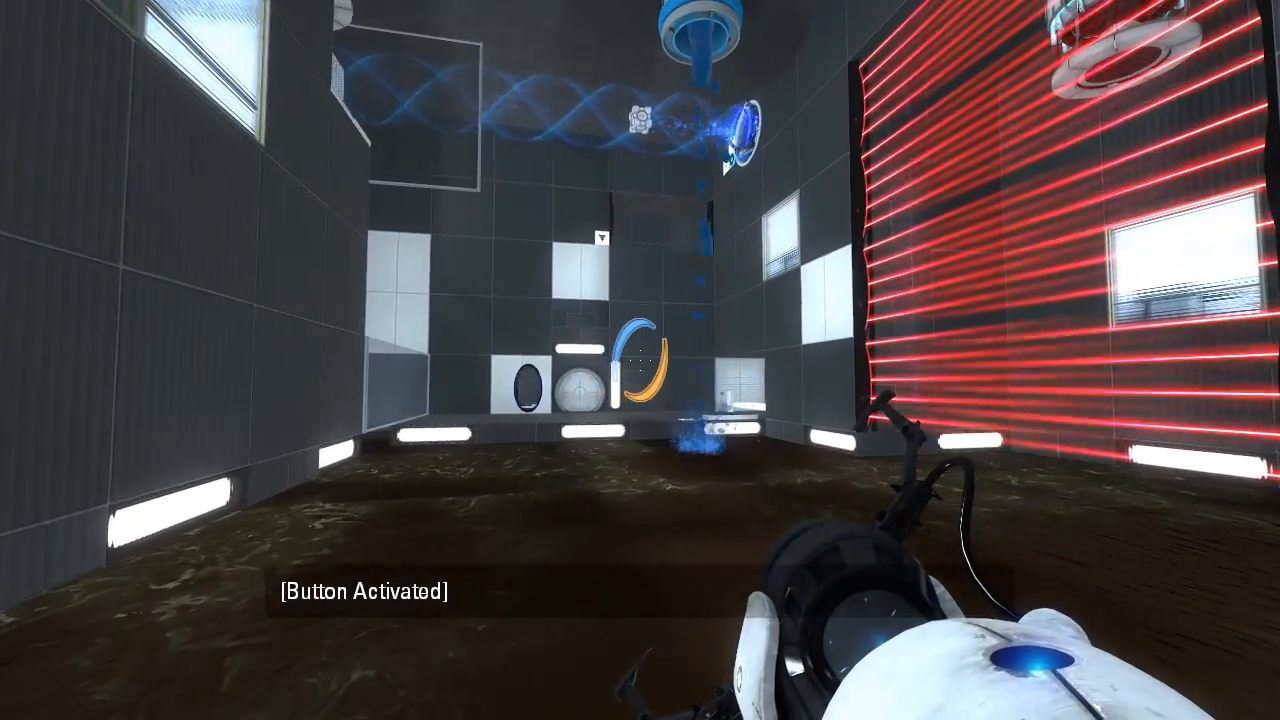
mouse_move(640, 360)
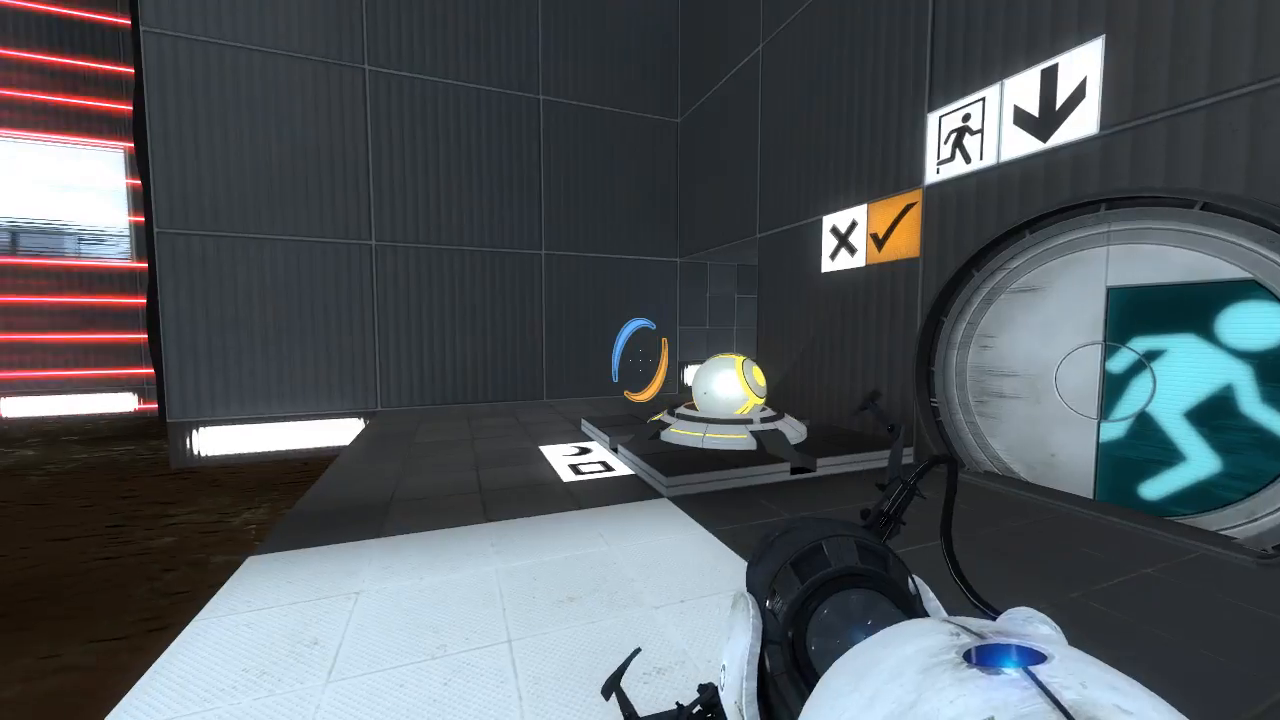